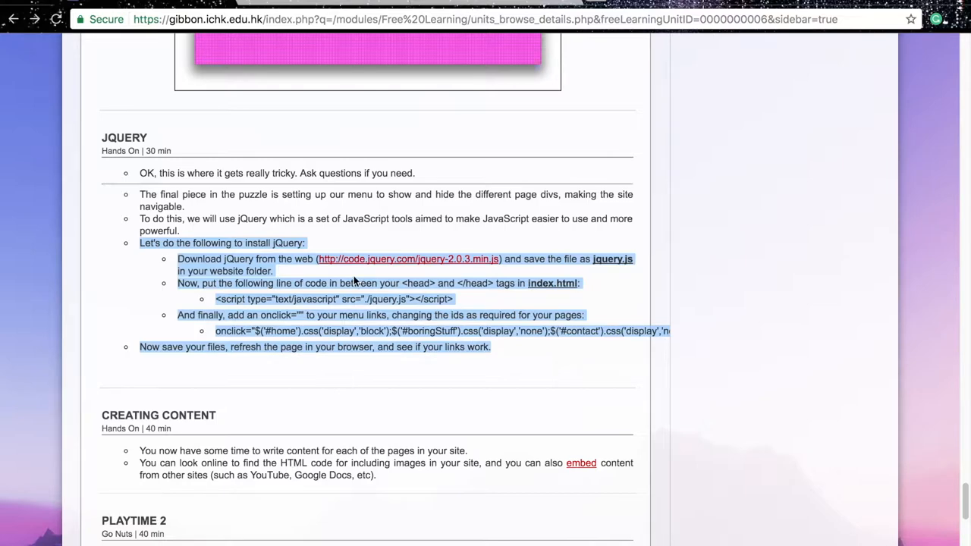
# - Save the jQuery 2.0.3 file from code.jquery.com as jquery.js in the Desktop website folder
pyautogui.click(408, 259)
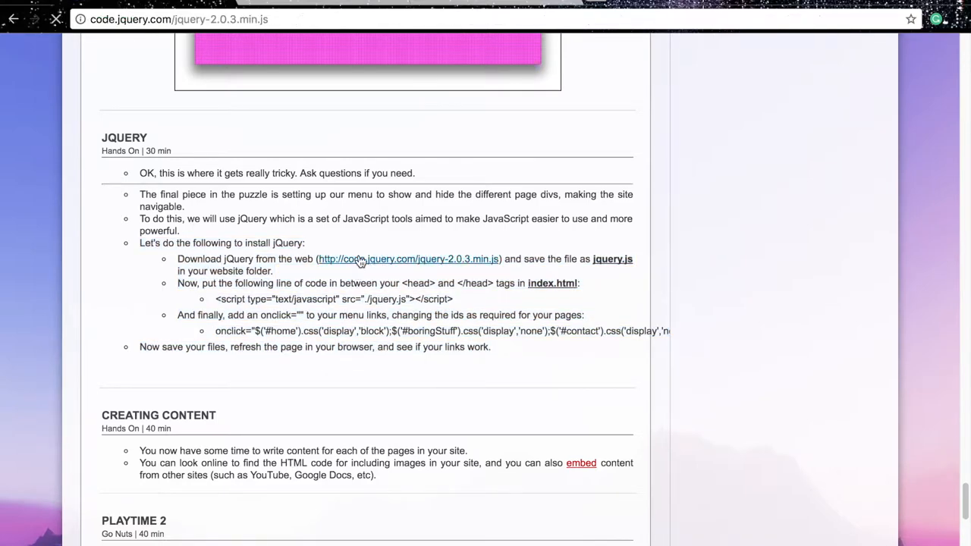
pyautogui.click(408, 259)
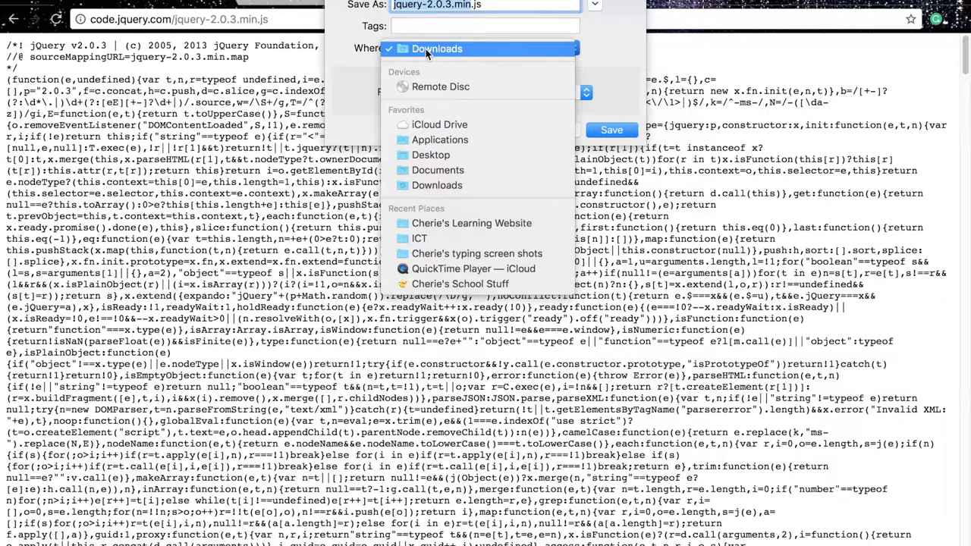
pyautogui.click(431, 154)
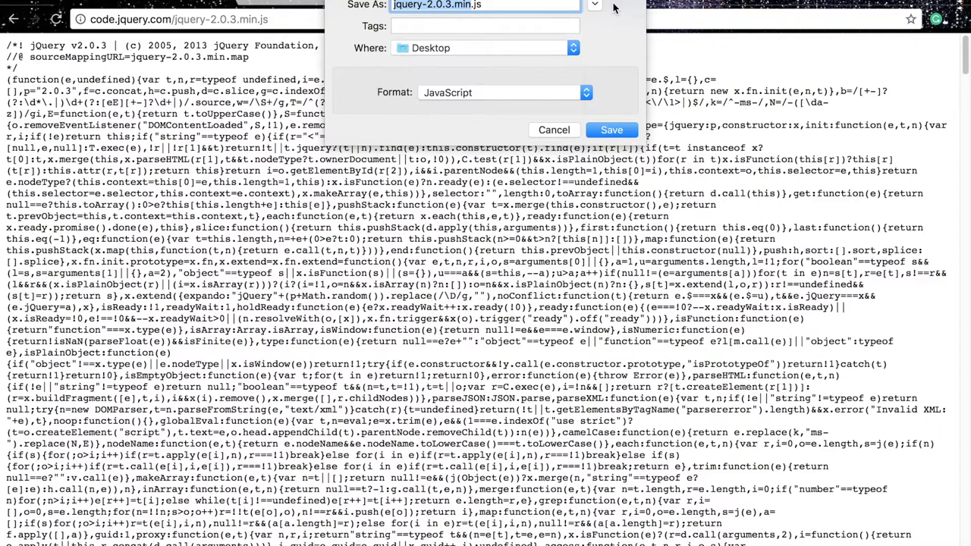
pyautogui.click(594, 5)
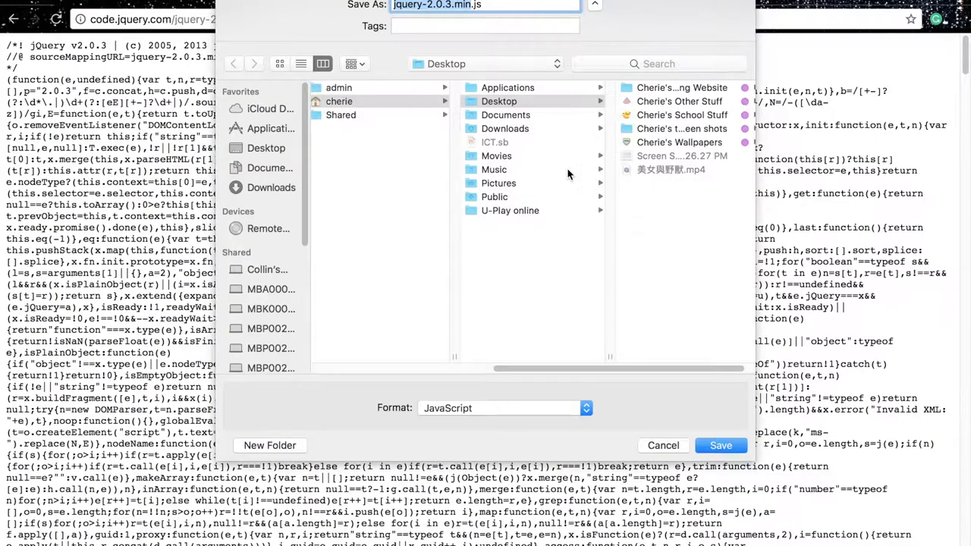
pyautogui.moveTo(702, 118)
pyautogui.write('jquery')
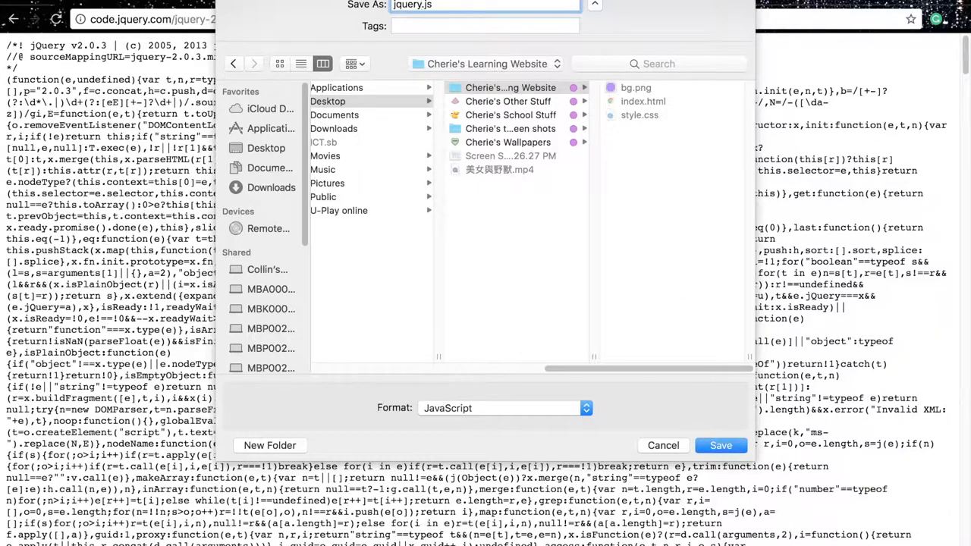
pyautogui.click(719, 446)
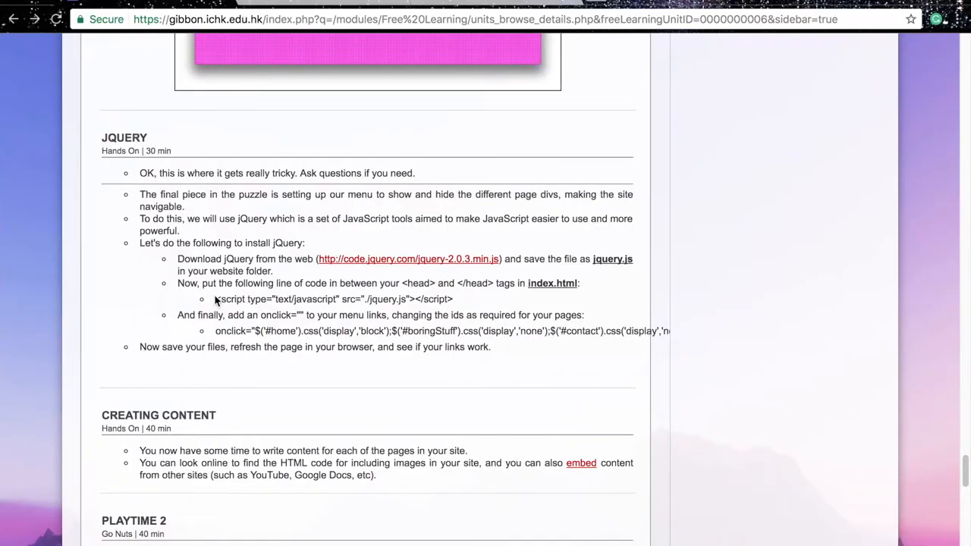
pyautogui.doubleClick(334, 299)
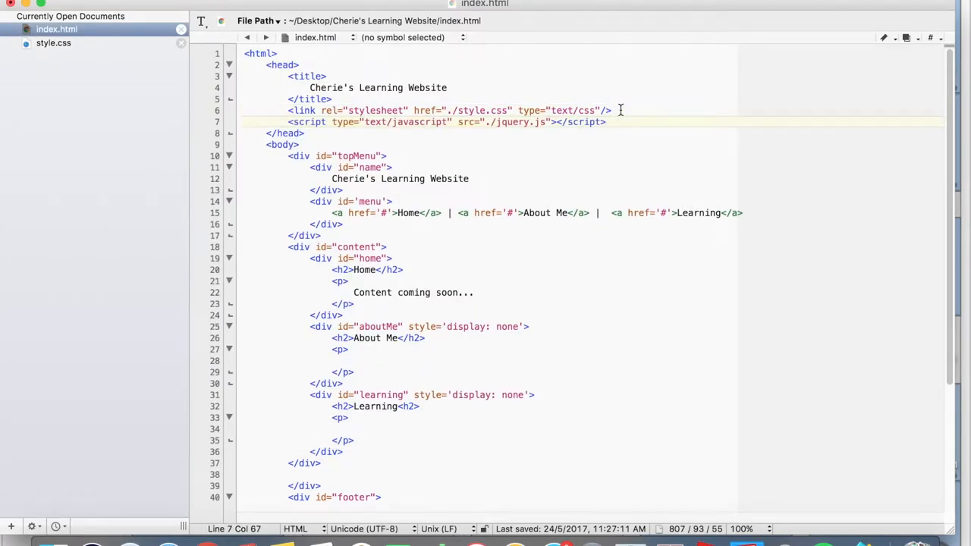
# - Create a blank untitled BBEdit text document beside index.html and style.css
pyautogui.moveTo(622, 110); pyautogui.dragTo(348, 155)
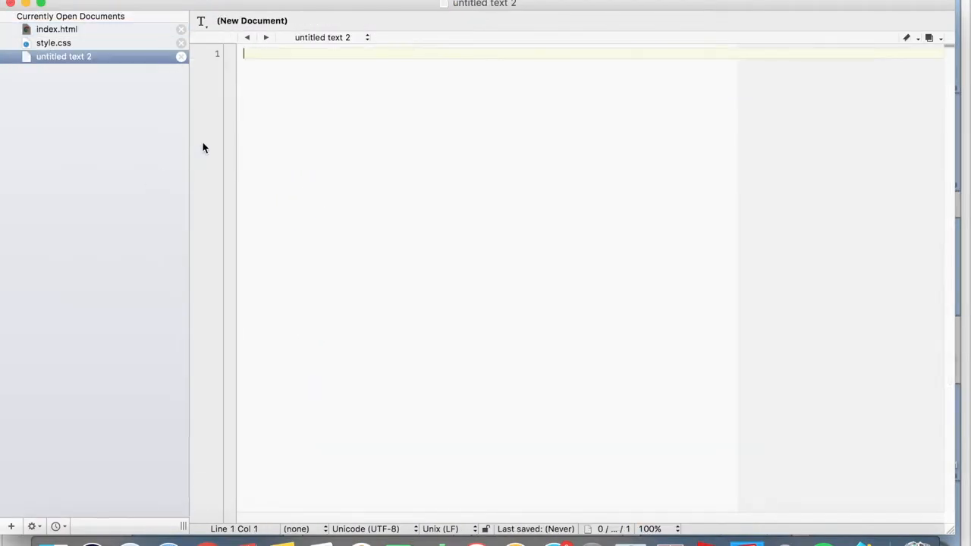
# - Paste the onclick snippet, putting the home, boringStuff and contact css() calls on separate lines
pyautogui.write('onclick="$(\'#home\').css(\'display\',\'block\');$(\'#boringStuff\').css(\'display\',\'none\');$(\'#contact\').css(\'display\',\'none\');"')
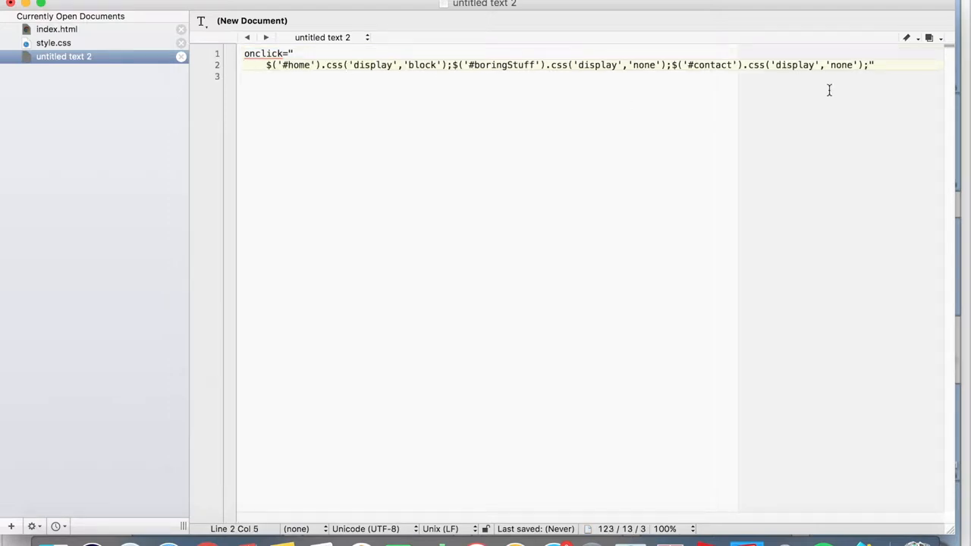
pyautogui.press('enter')
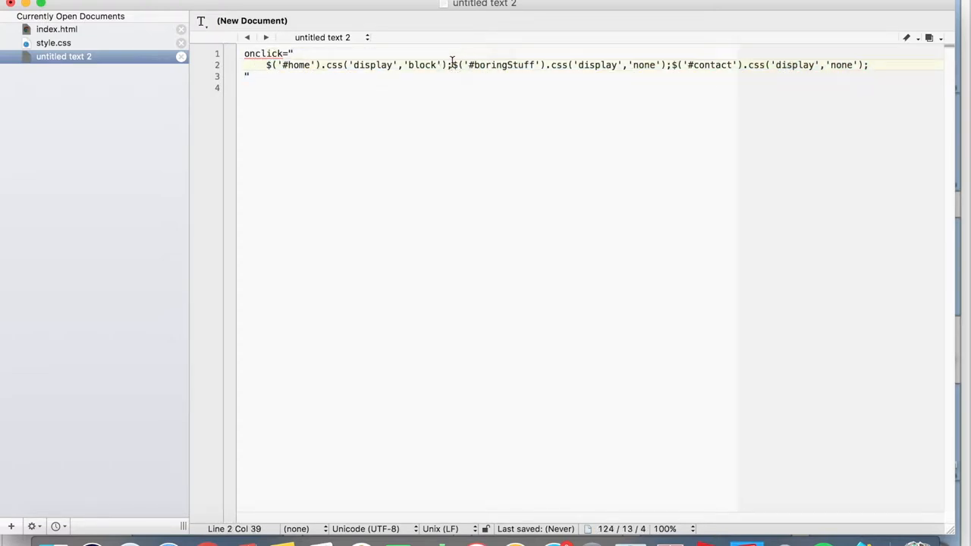
pyautogui.press('Return')
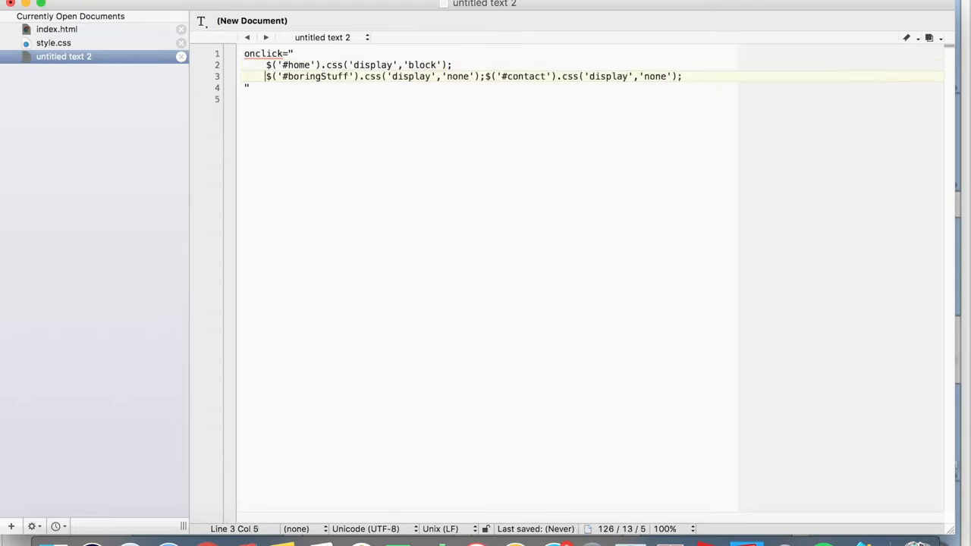
pyautogui.press('Return')
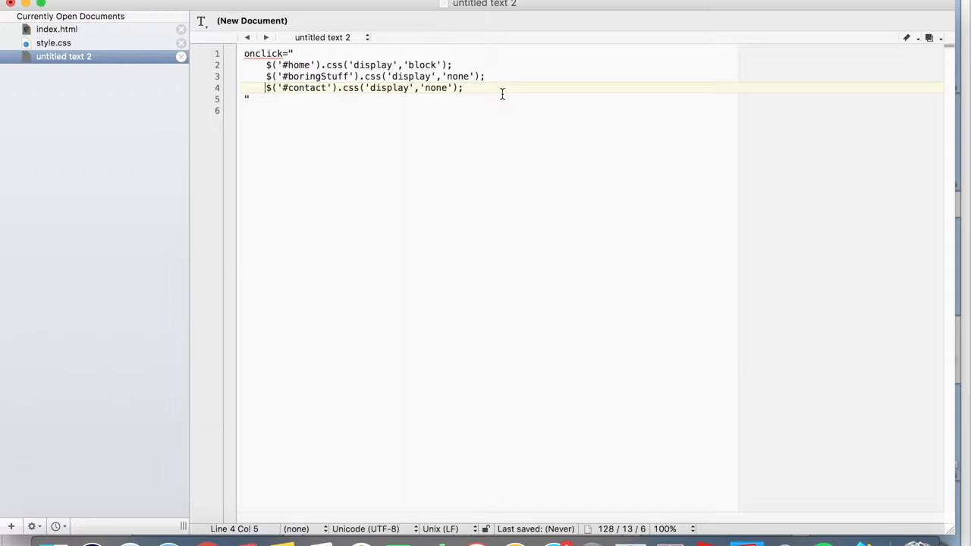
pyautogui.click(286, 64)
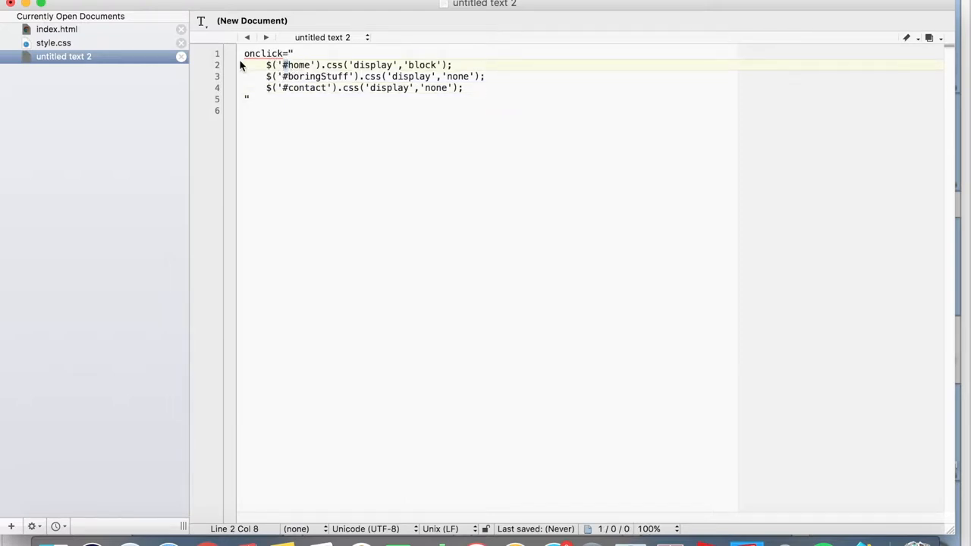
# - Check index.html's section ids, then retarget the snippet from boringStuff and contact to aboutMe and learning
pyautogui.rightClick(285, 68)
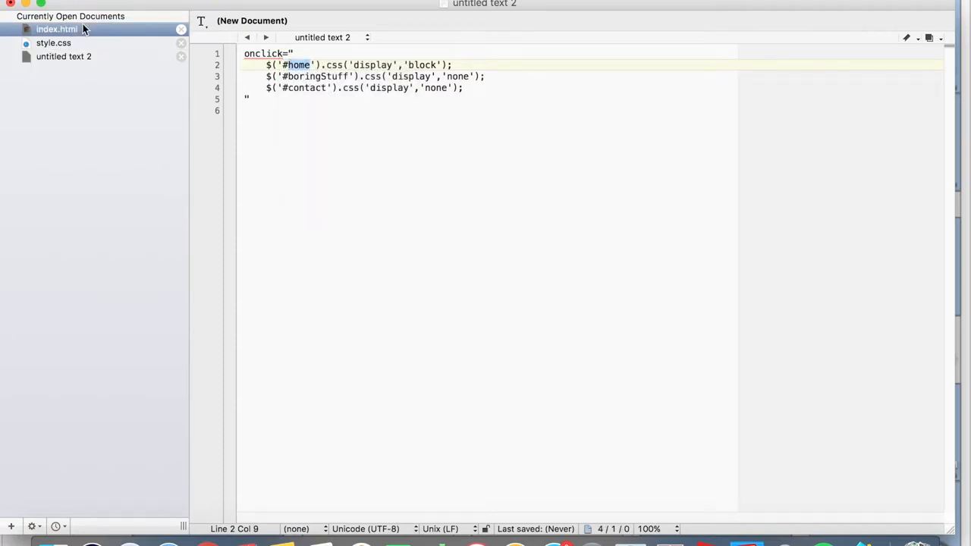
pyautogui.click(57, 29)
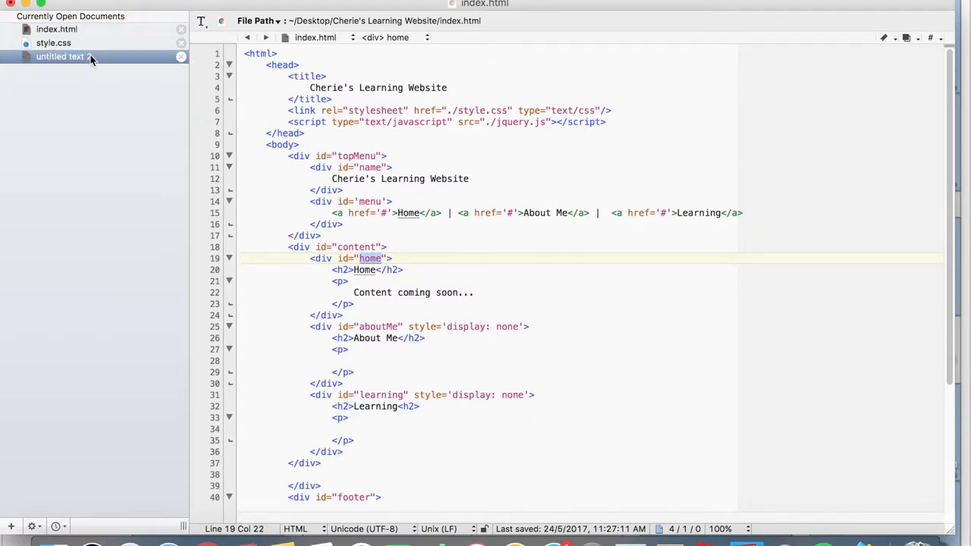
pyautogui.click(61, 56)
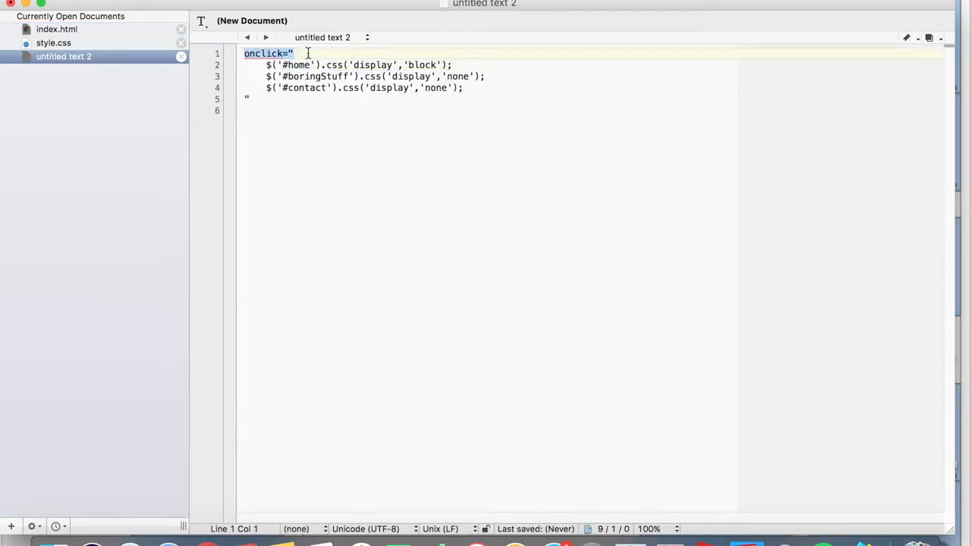
pyautogui.doubleClick(296, 65)
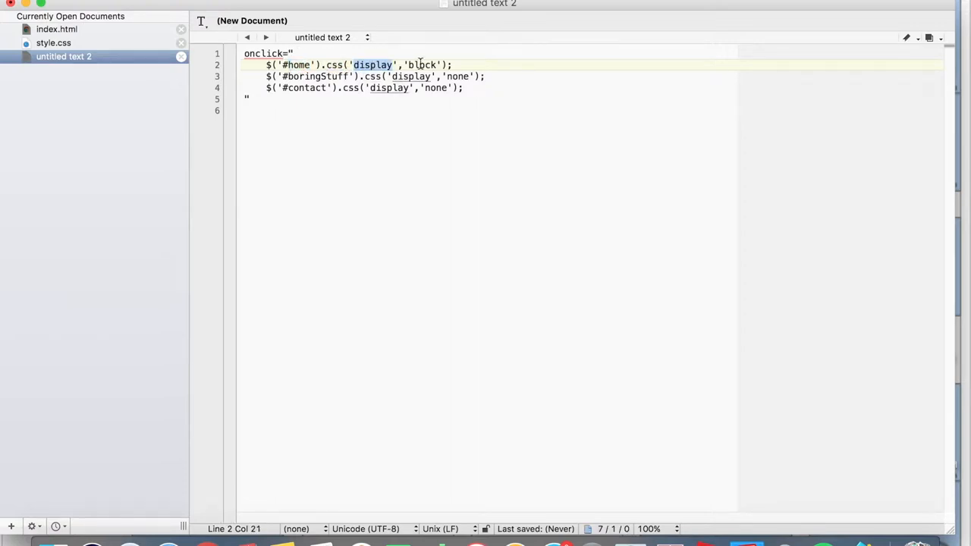
pyautogui.doubleClick(420, 65)
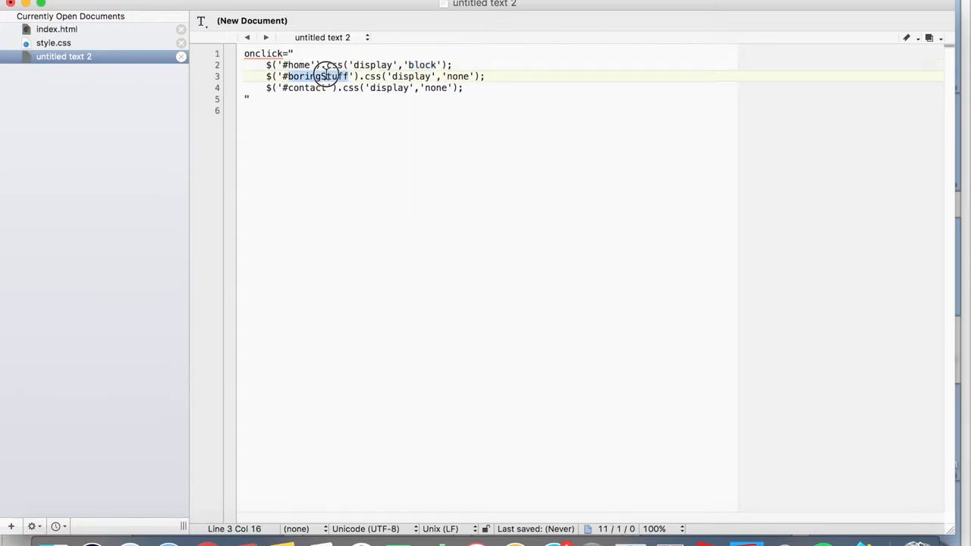
pyautogui.click(56, 29)
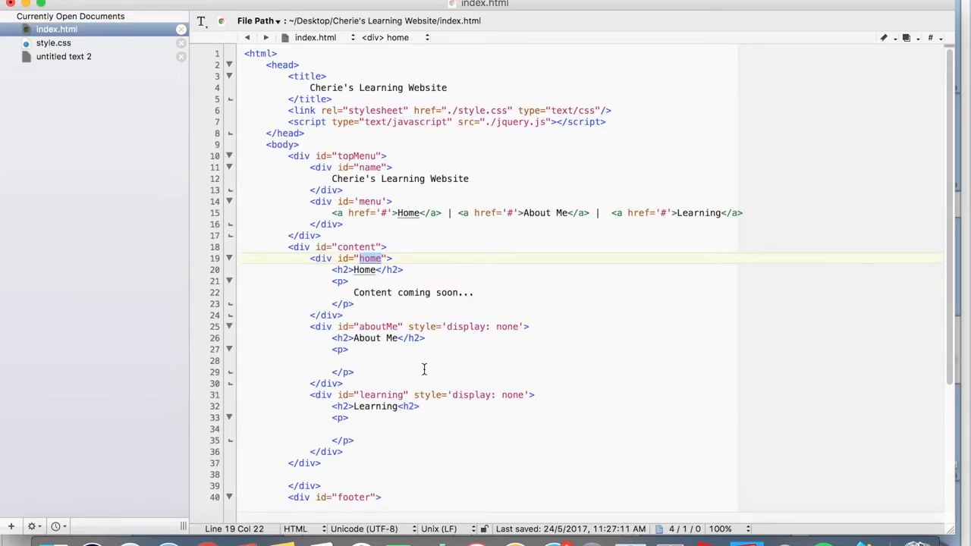
pyautogui.click(379, 326)
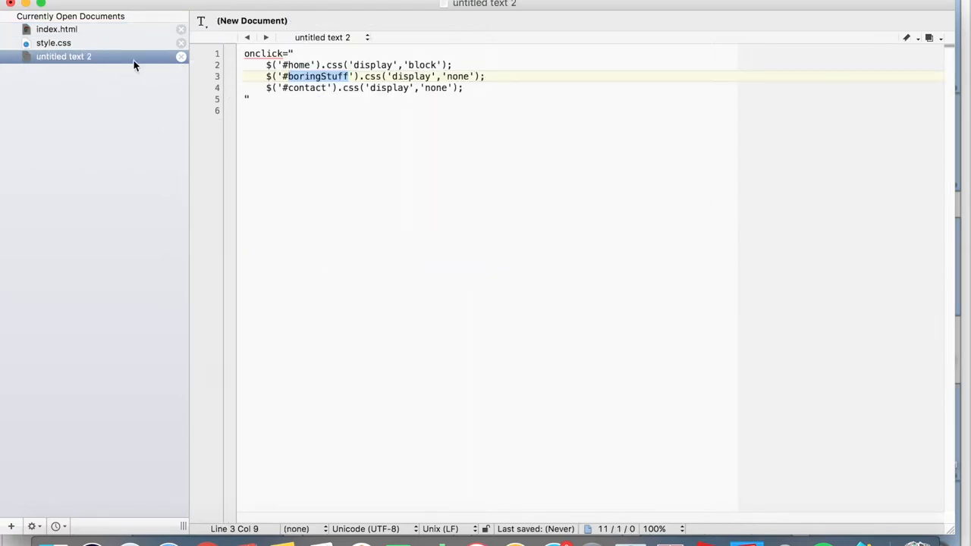
pyautogui.write('aboutMe')
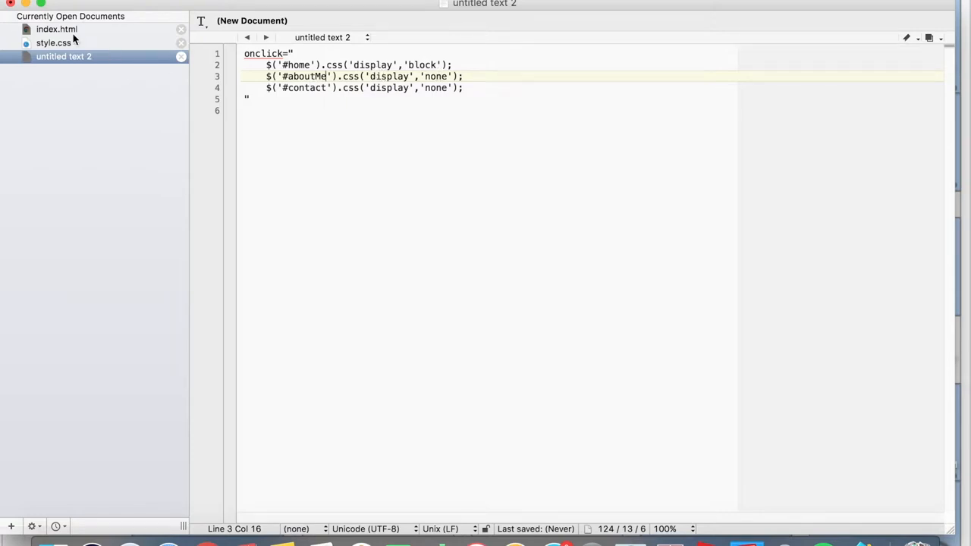
pyautogui.click(56, 28)
pyautogui.write('learning')
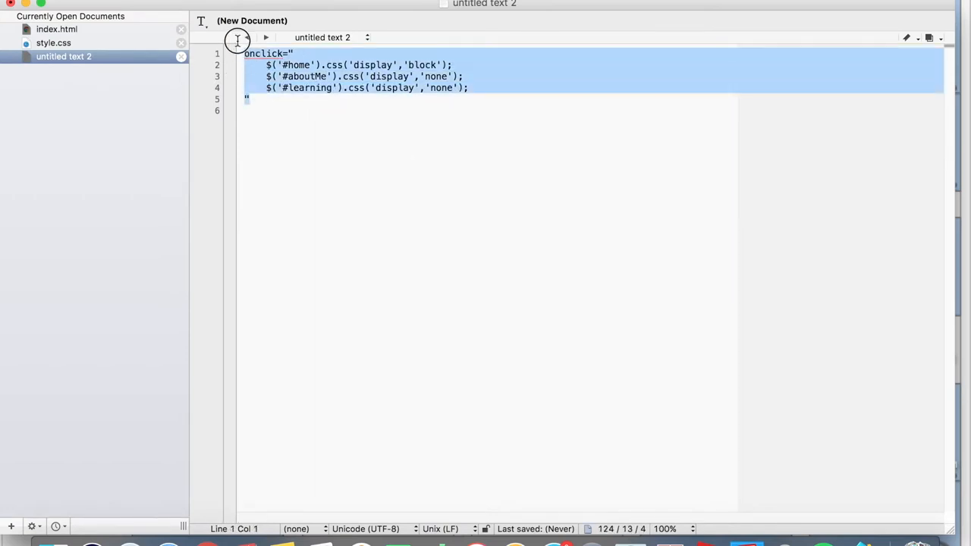
# - Add two snippet copies, setting display to 'block' for aboutMe in one and learning in the other
pyautogui.click(57, 29)
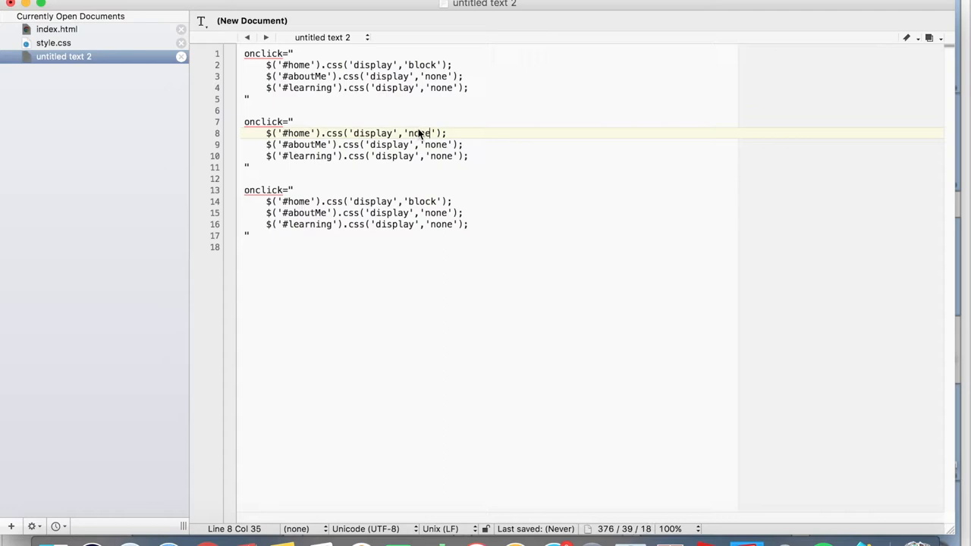
pyautogui.rightClick(57, 28)
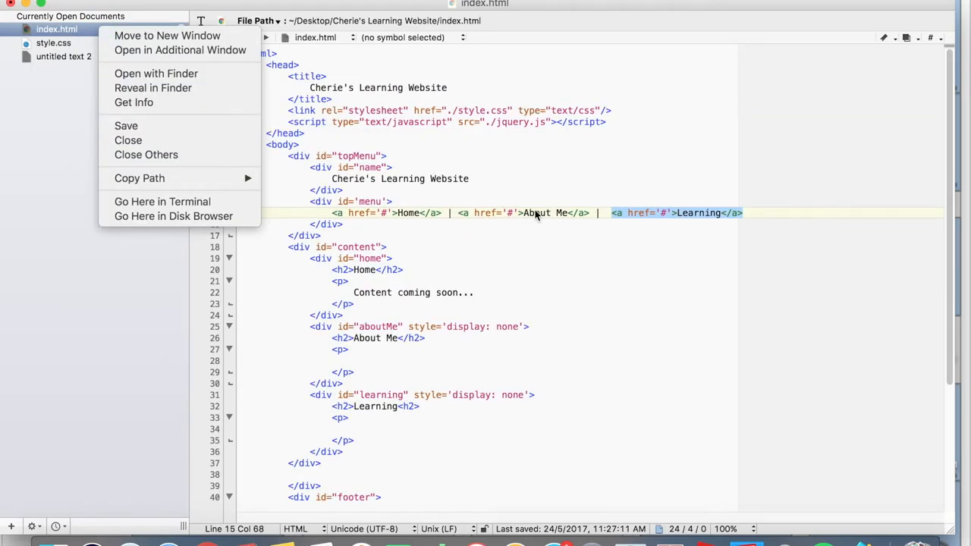
pyautogui.moveTo(408, 217)
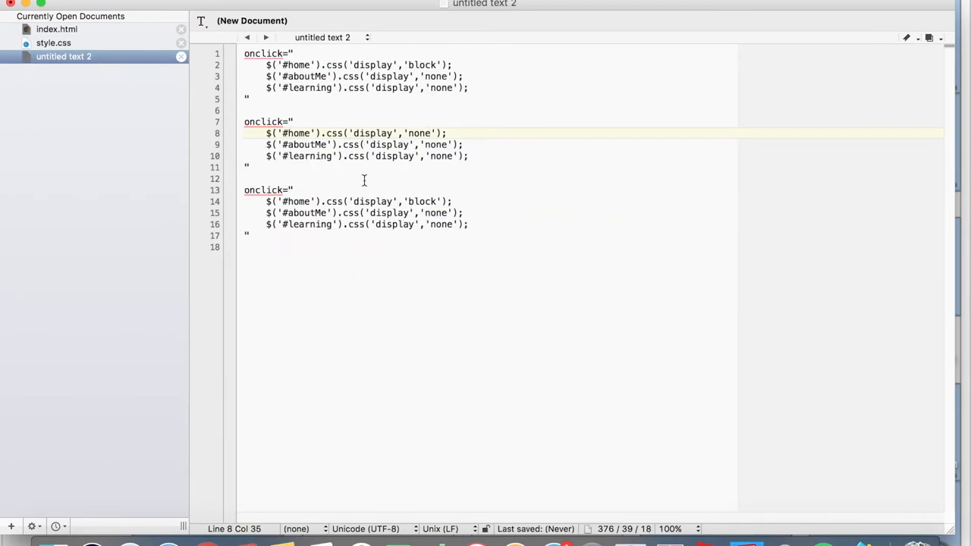
pyautogui.write('bld')
pyautogui.click(356, 201)
pyautogui.write('none')
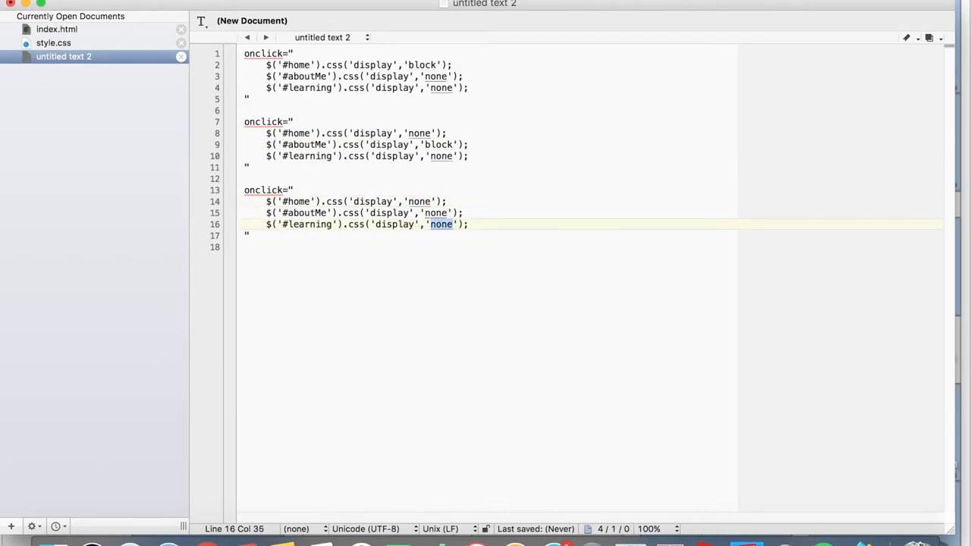
pyautogui.write('block')
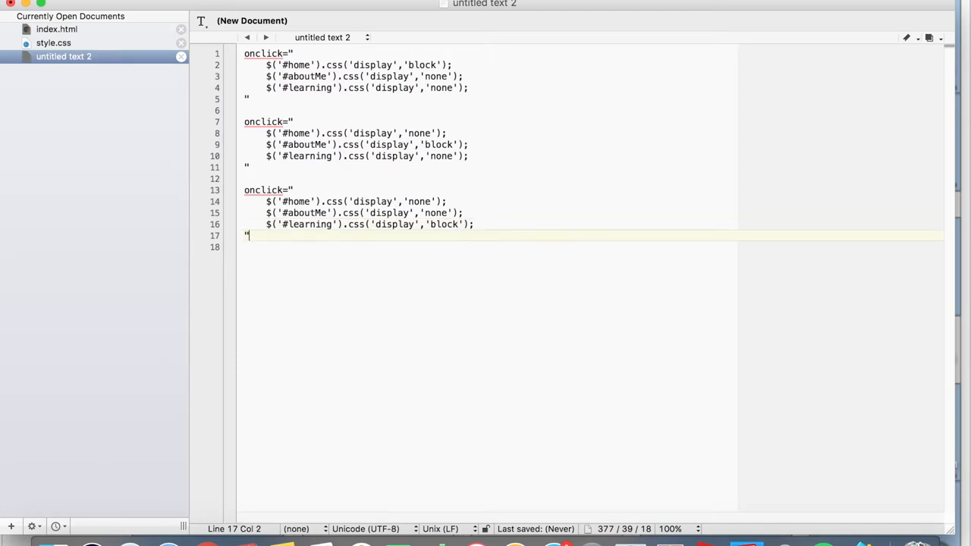
# - Join the learning onclick snippet onto one line, then return to index.html
pyautogui.press('backspace')
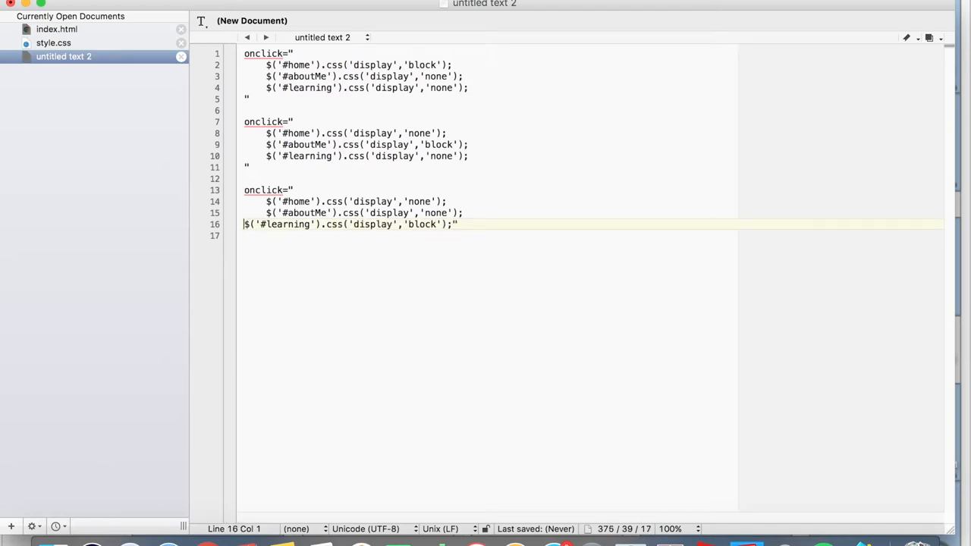
pyautogui.press('Backspace')
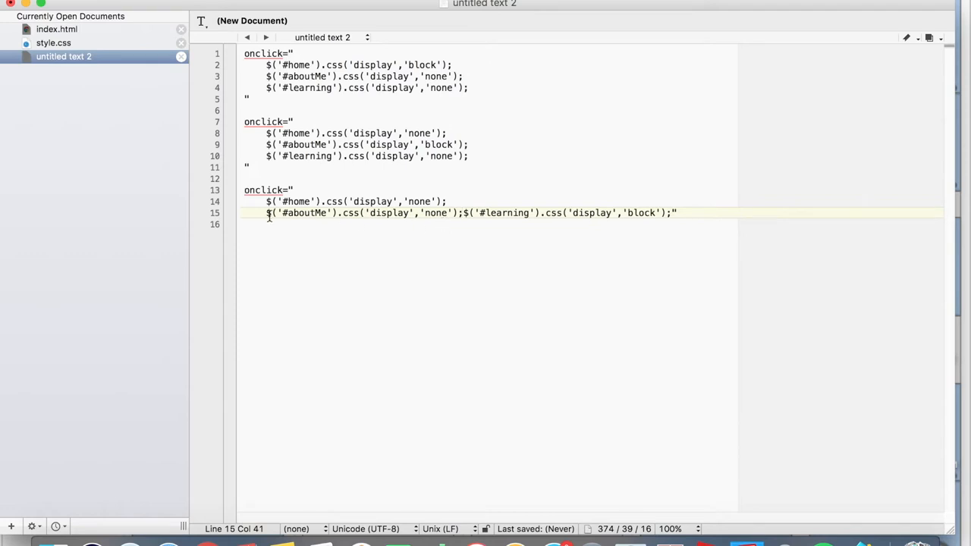
pyautogui.press('backspace')
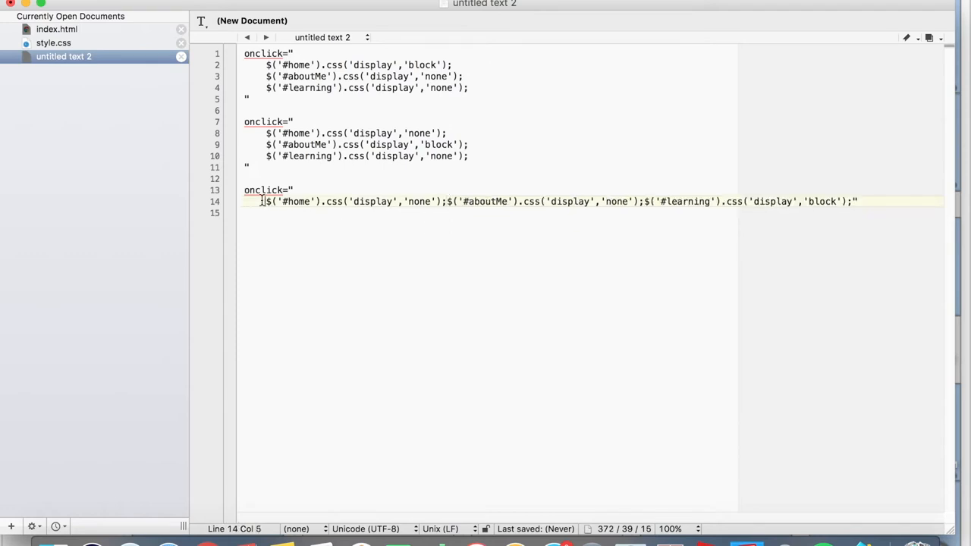
pyautogui.press('Backspace')
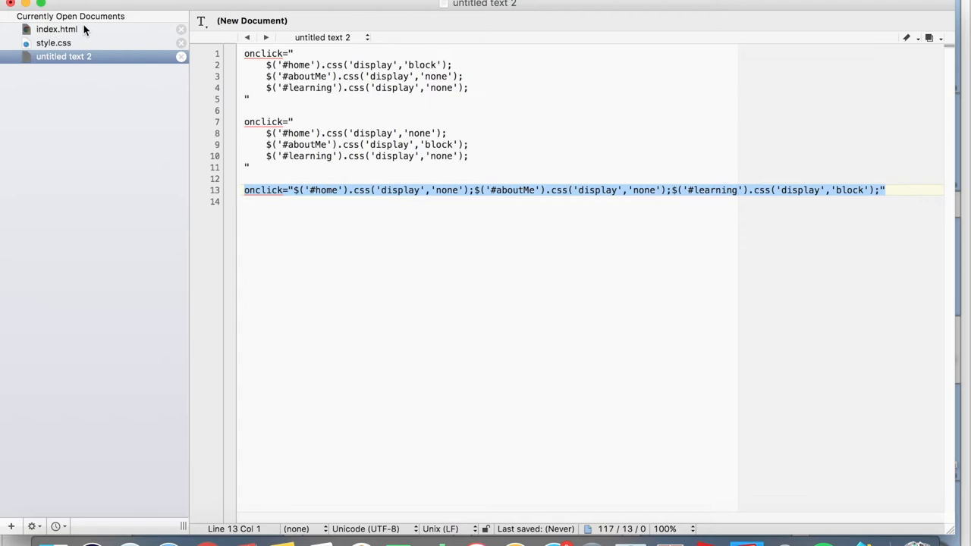
pyautogui.click(57, 29)
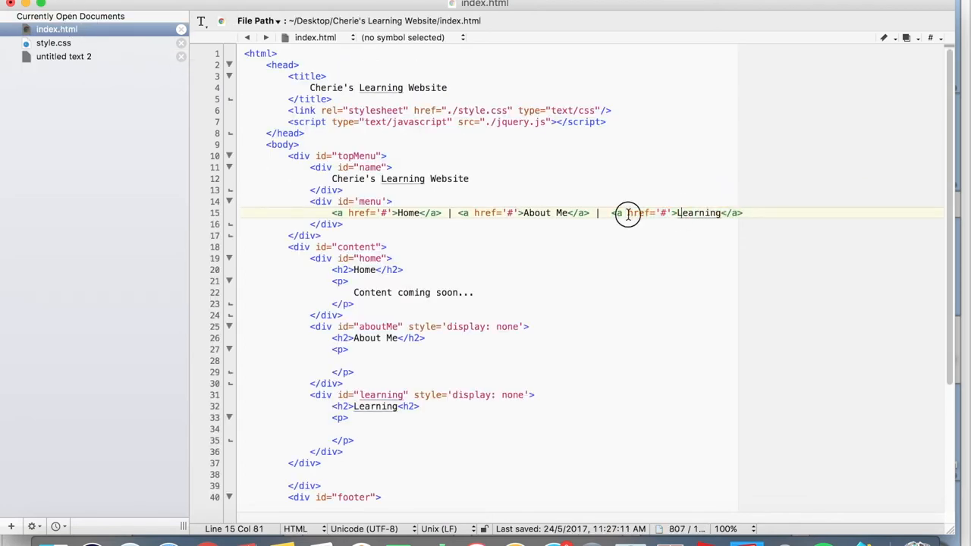
pyautogui.click(628, 212)
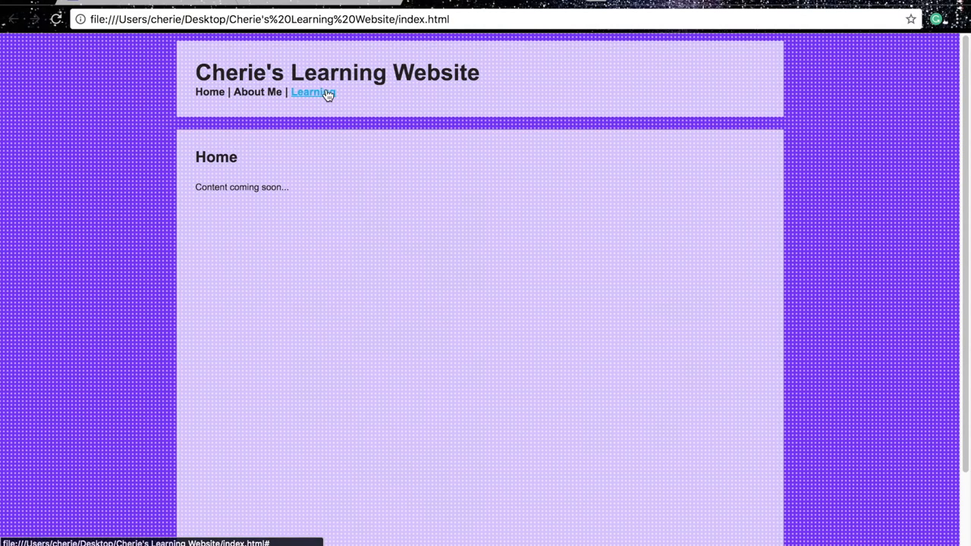
# - Test the Learning menu link in Chrome so the Learning section replaces Home
pyautogui.click(313, 92)
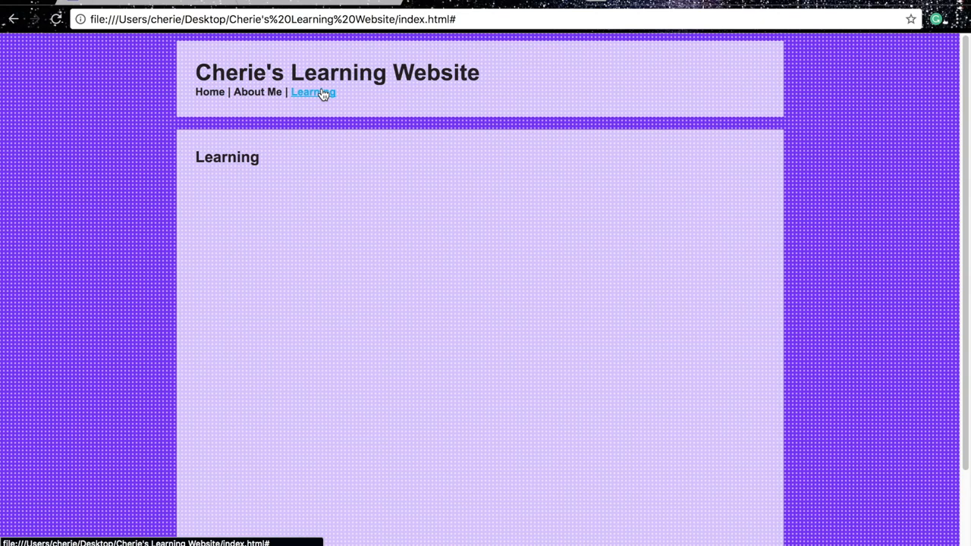
pyautogui.moveTo(257, 92)
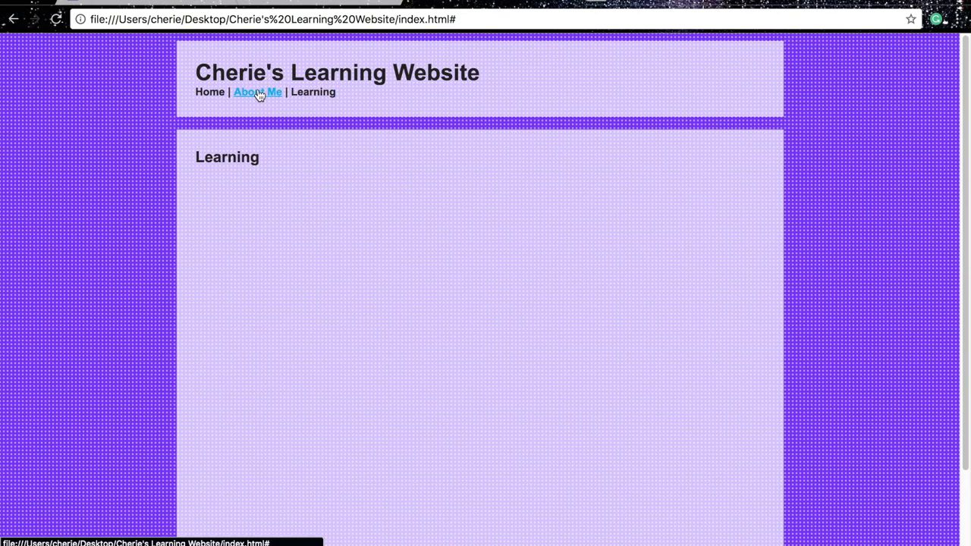
pyautogui.moveTo(237, 96)
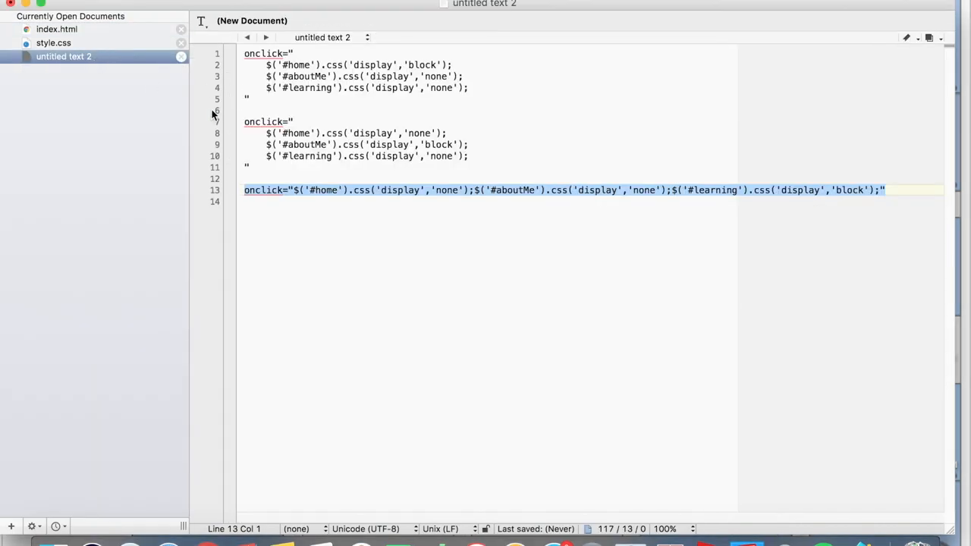
pyautogui.moveTo(126, 47)
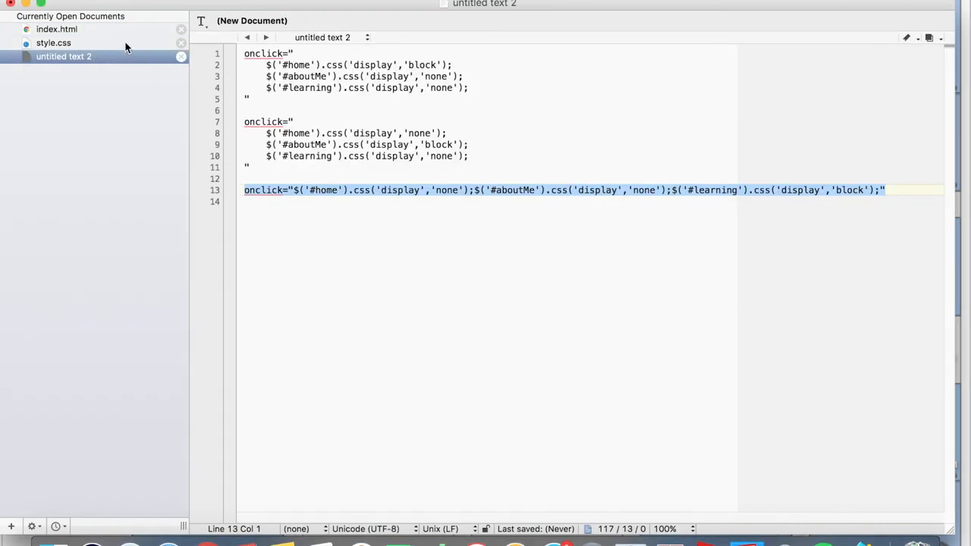